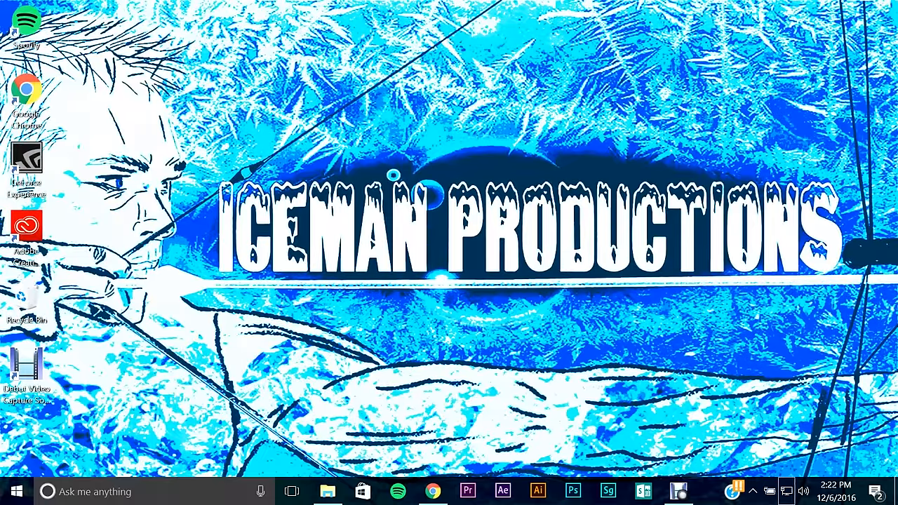
Search 'device ma' from the taskbar and launch Device Manager
{"action": "left_click", "coordinate": [751, 491]}
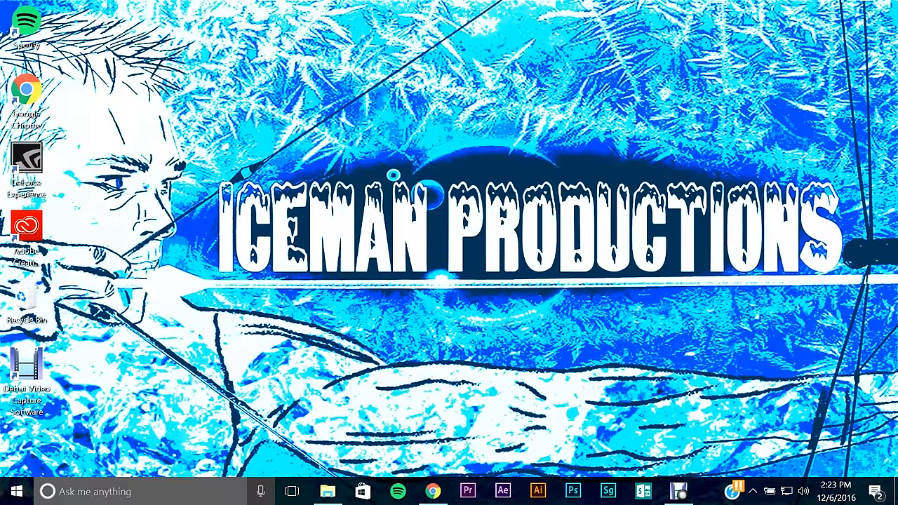
{"action": "type", "text": "device"}
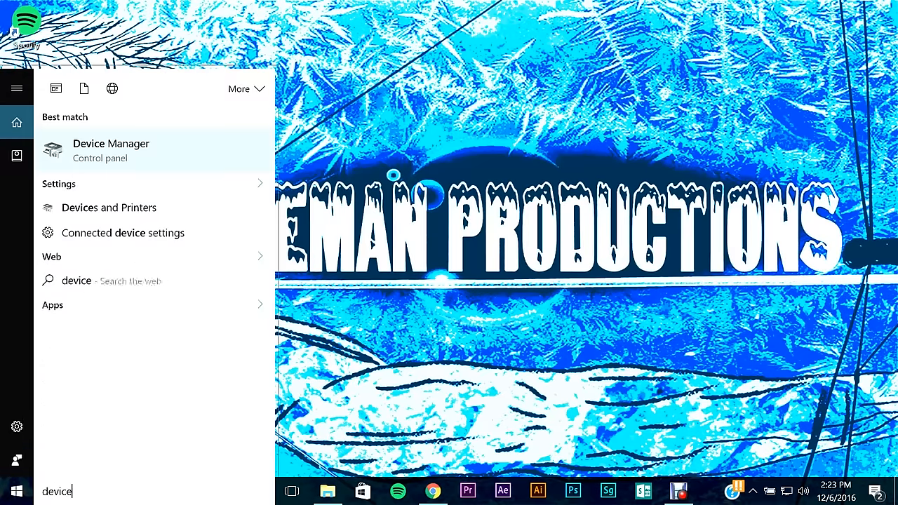
{"action": "type", "text": "ma"}
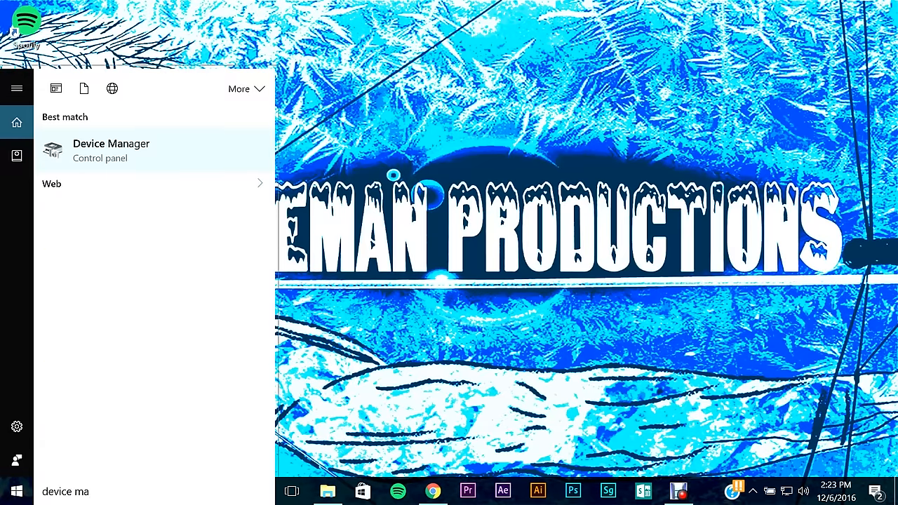
{"action": "left_click", "coordinate": [111, 150]}
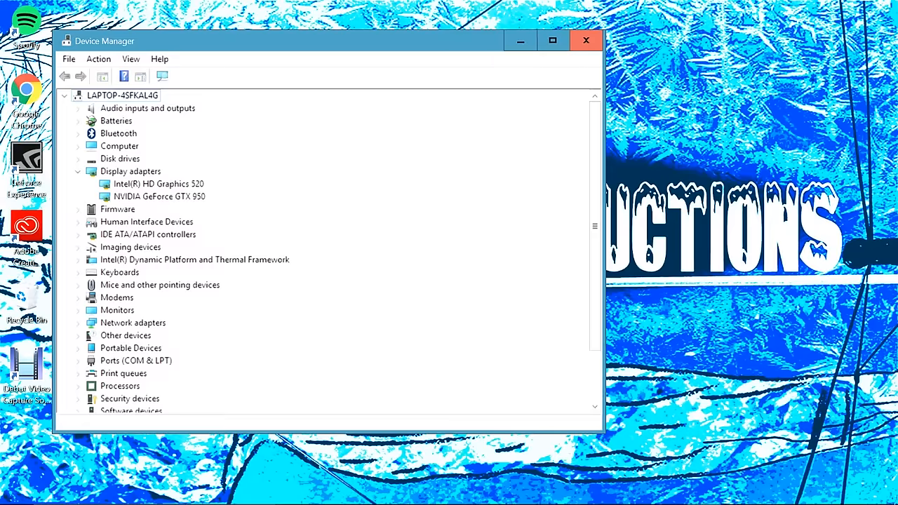
Launch Update Driver Software for the NVIDIA GeForce GTX 950 and pick a search option
{"action": "right_click", "coordinate": [159, 197]}
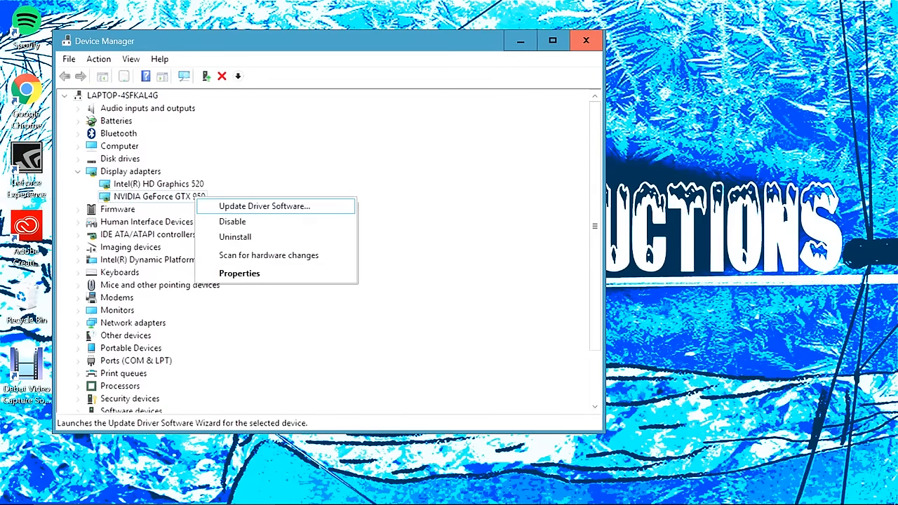
{"action": "left_click", "coordinate": [263, 206]}
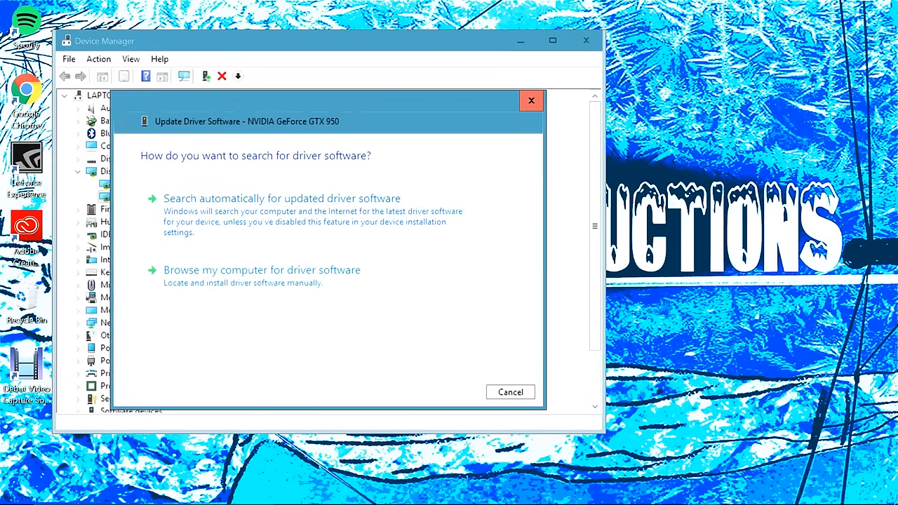
{"action": "left_click", "coordinate": [531, 100]}
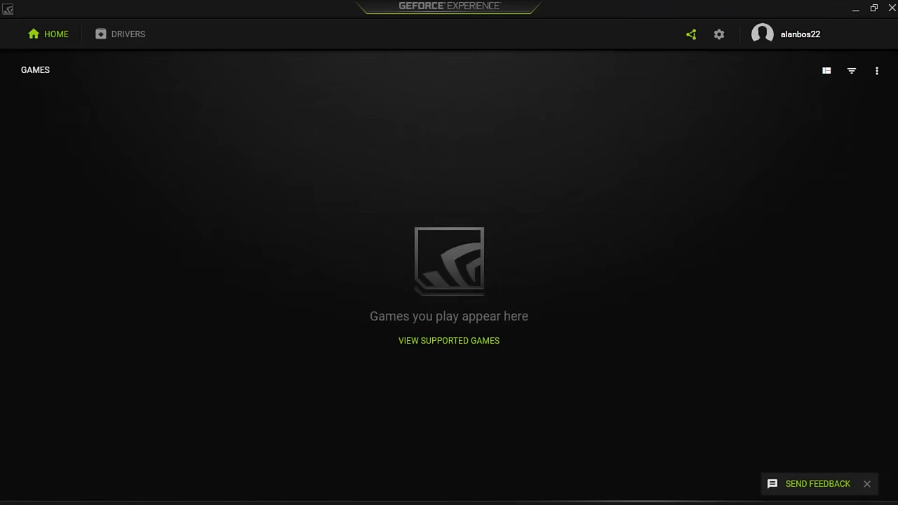
Confirm GeForce Experience reports the latest Game Ready Driver 376.19 installed
{"action": "left_click", "coordinate": [128, 34]}
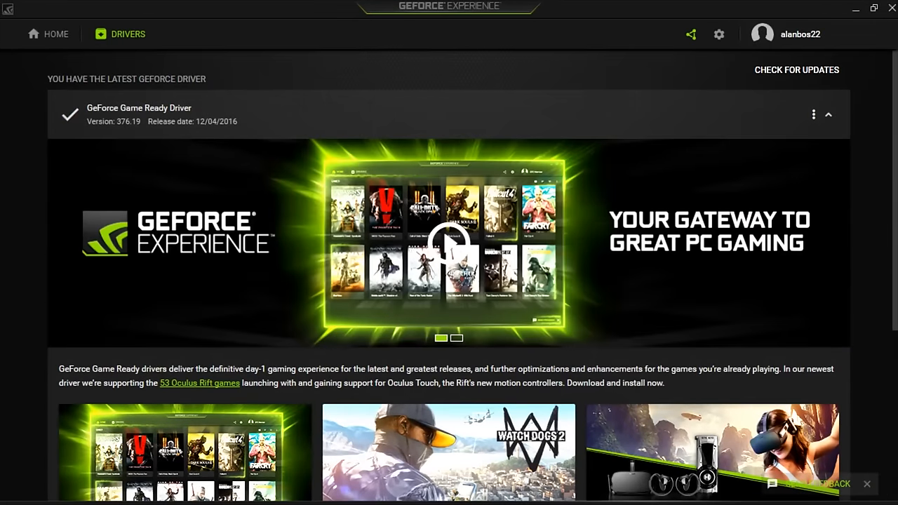
{"action": "left_click", "coordinate": [55, 33]}
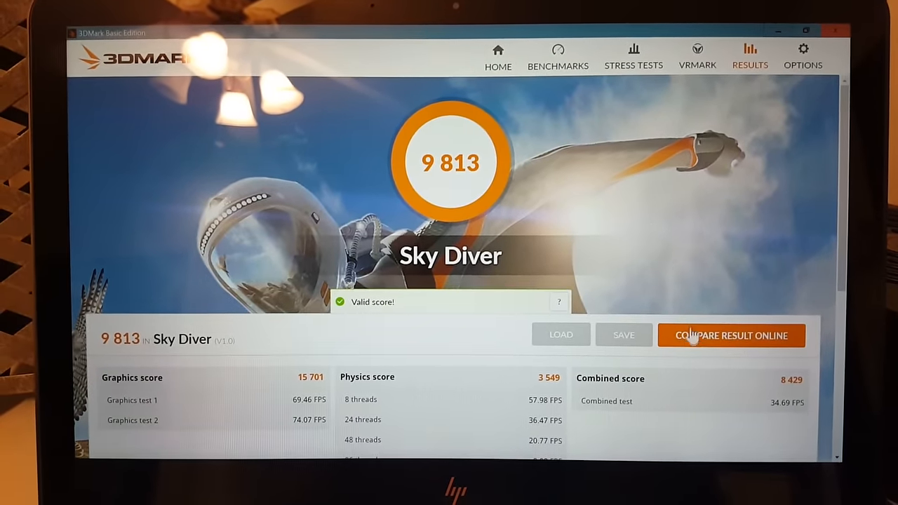
Compare the 9,813 Sky Diver result online from the results screen
{"action": "left_click", "coordinate": [731, 335]}
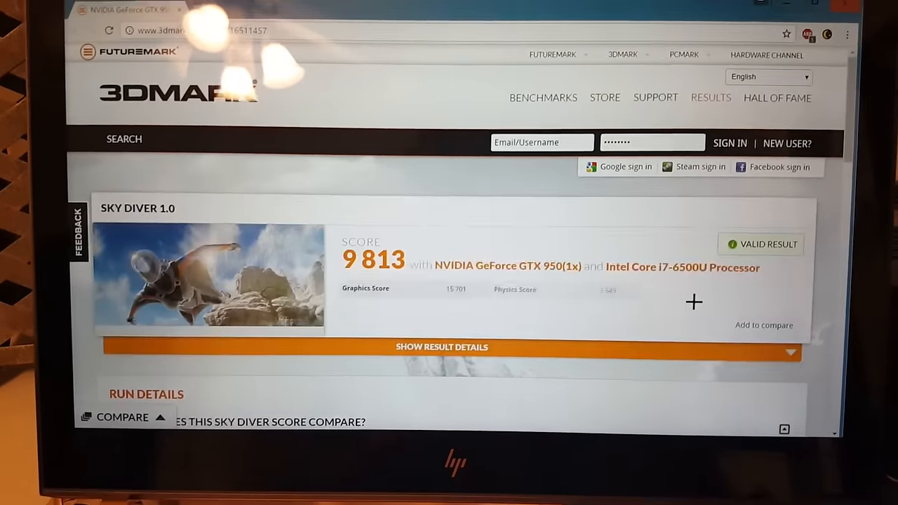
Scroll to the comparison chart showing 9,813 beats 30% of results
{"action": "scroll", "scroll_direction": "down", "scroll_amount": 3}
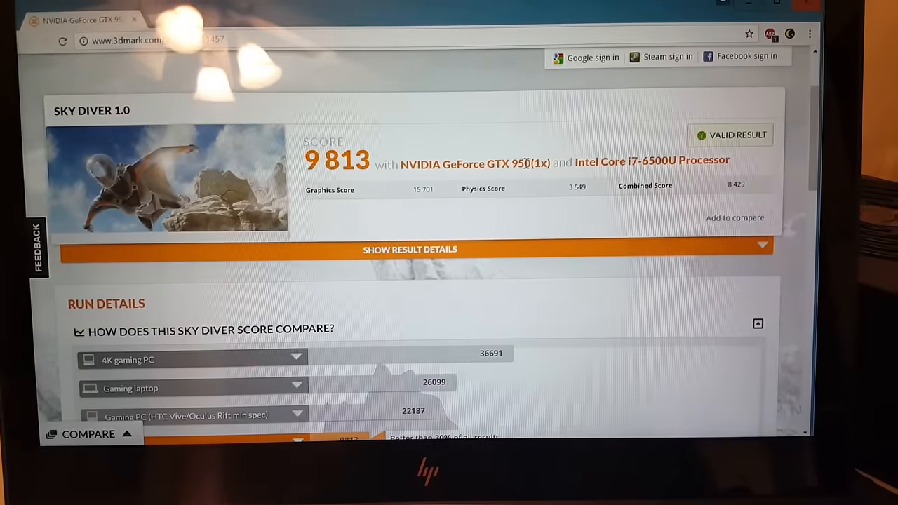
{"action": "scroll", "scroll_direction": "down", "scroll_amount": 3}
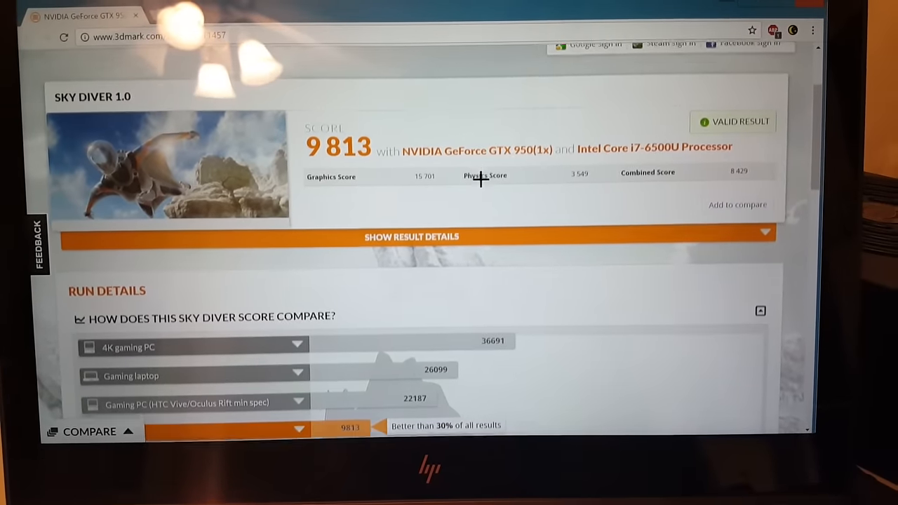
{"action": "scroll", "scroll_direction": "down", "scroll_amount": 3}
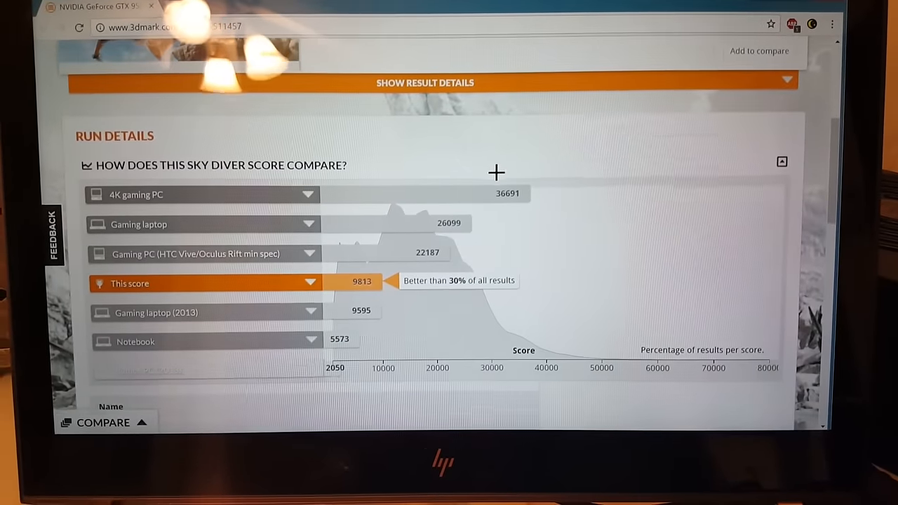